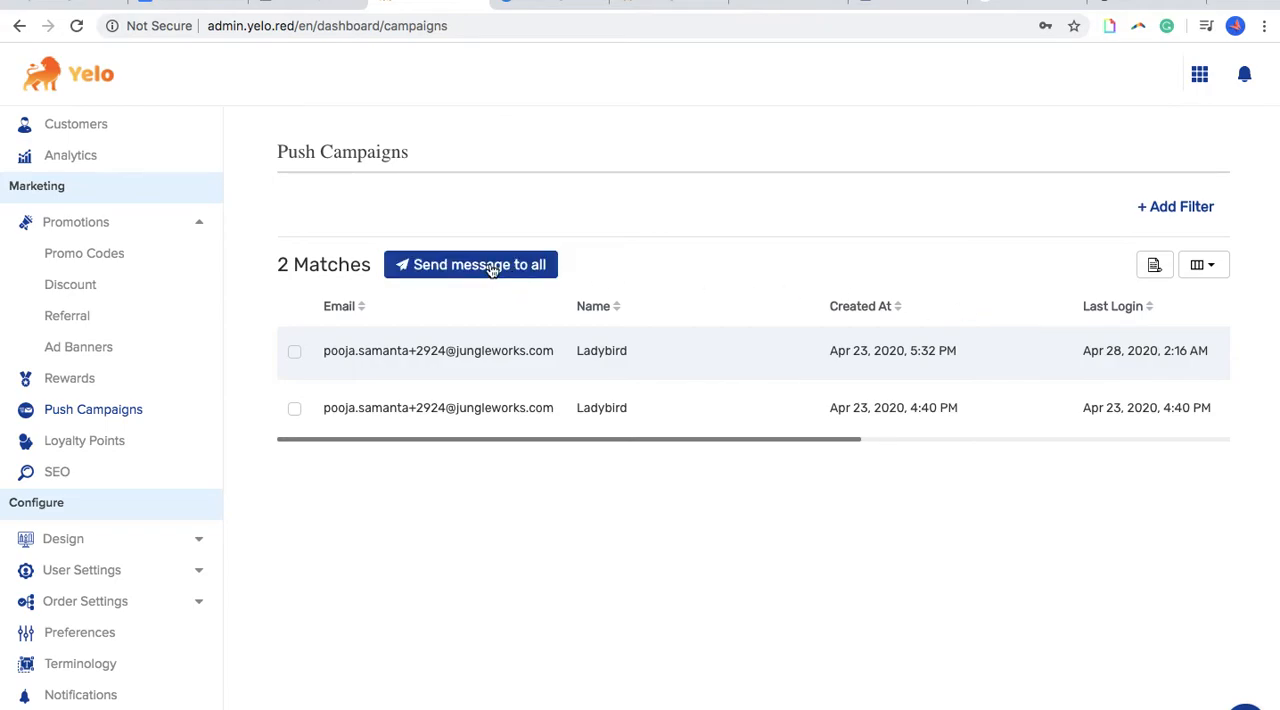
Step: Dismiss the send-to-all message and select the first Ladybird customer as recipient
left_click(470, 264)
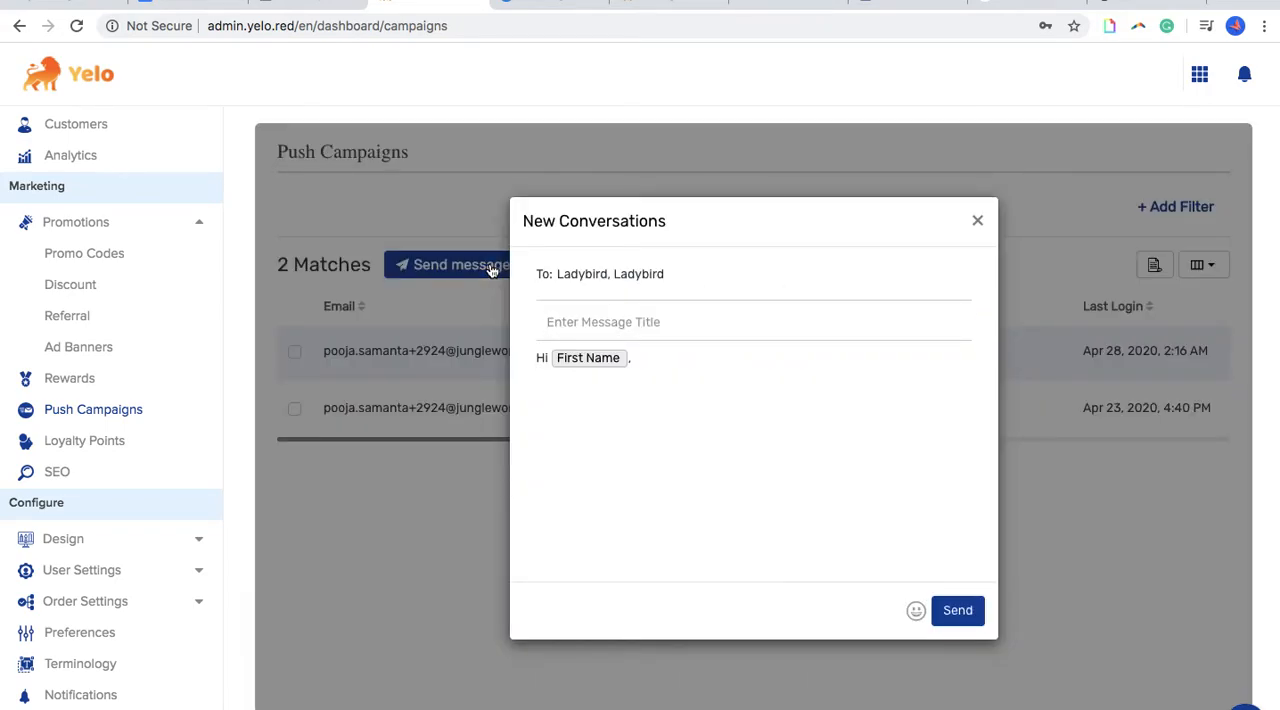
left_click(977, 220)
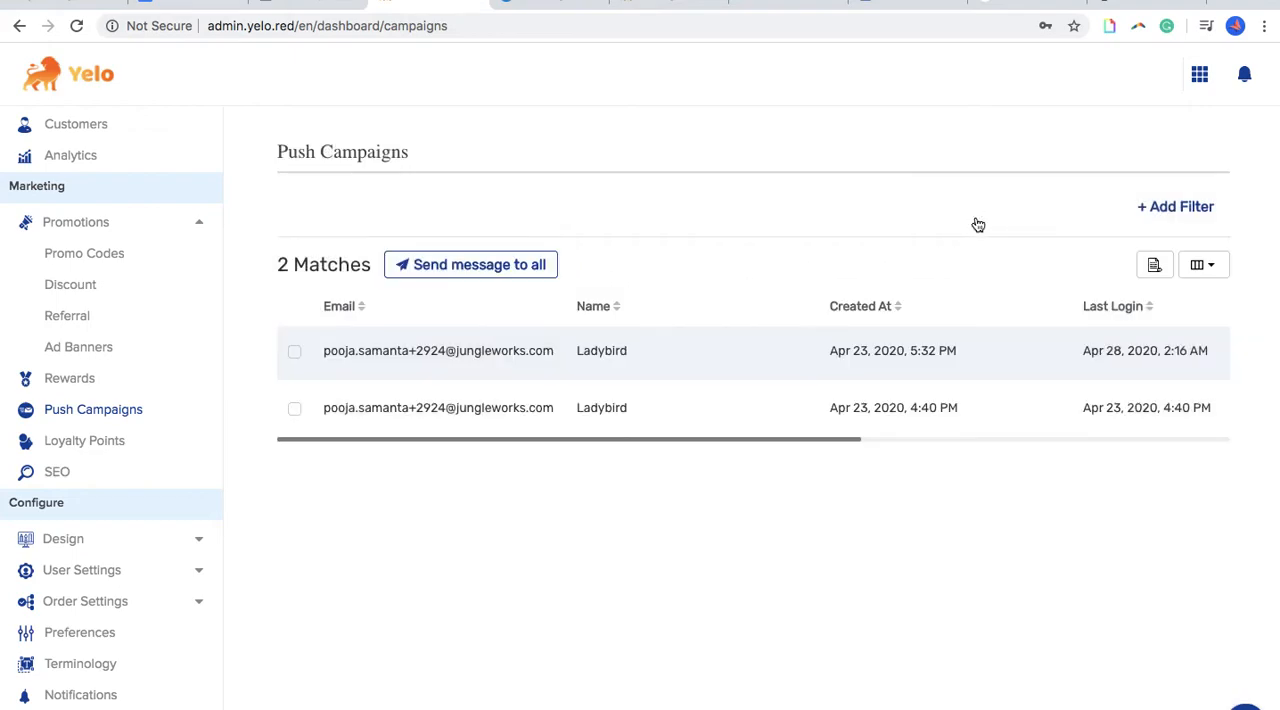
left_click(294, 351)
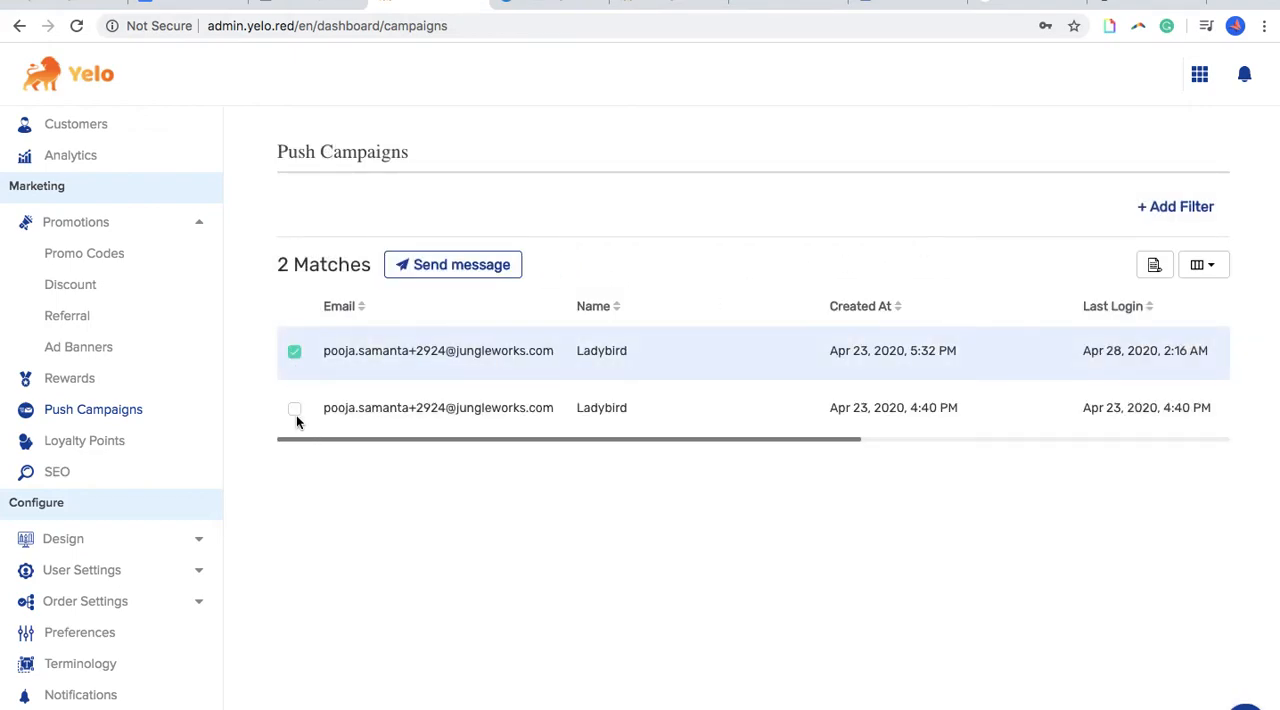
Step: Select the second Ladybird customer so both customers are campaign recipients
left_click(294, 408)
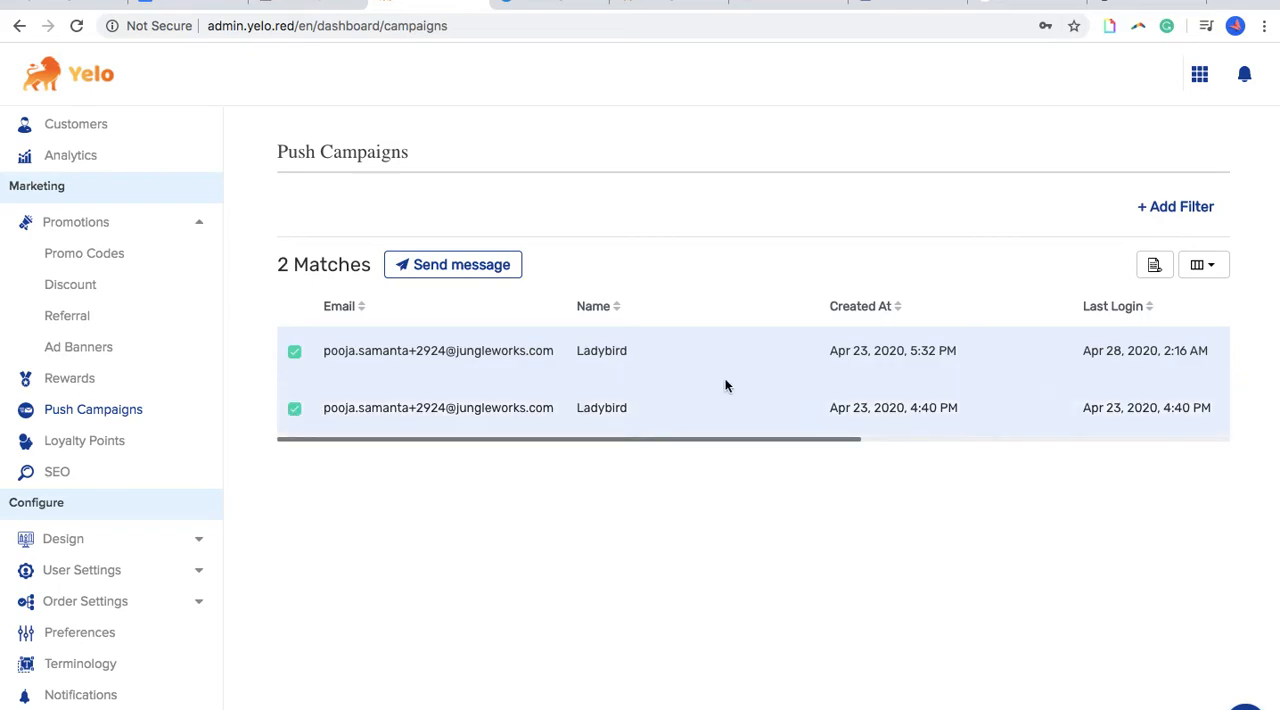
left_click(1175, 206)
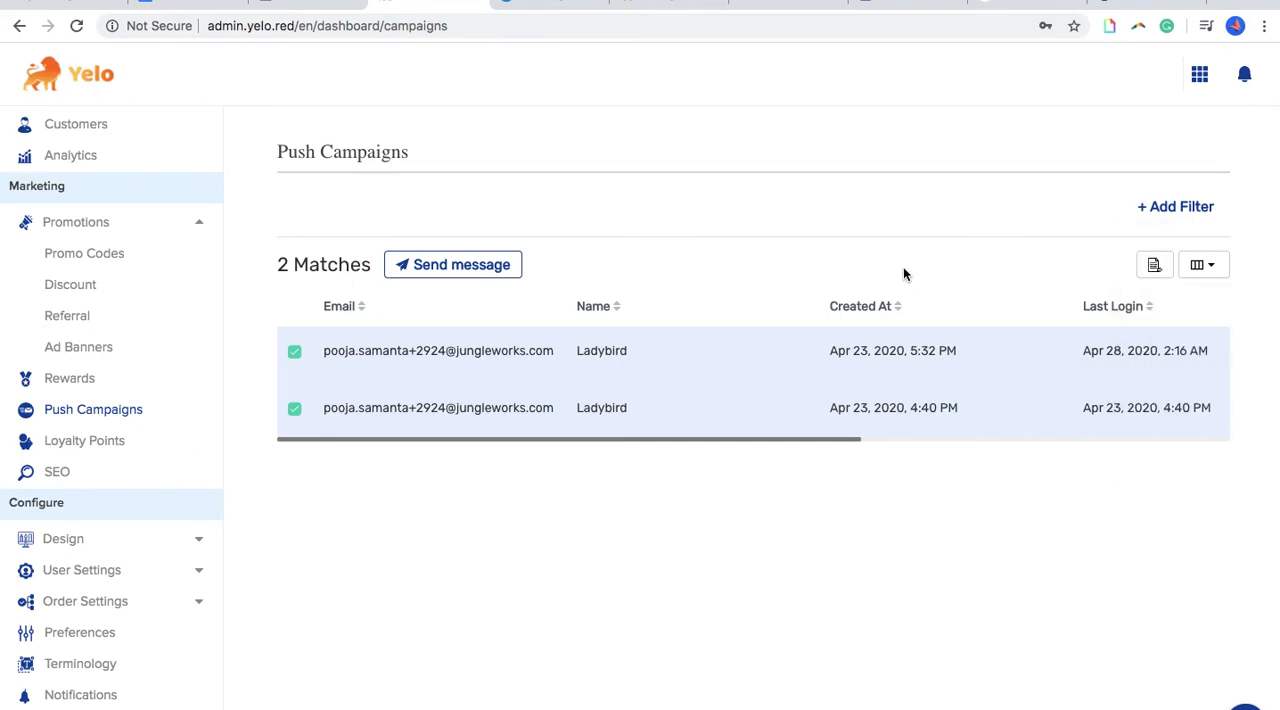
mouse_move(311, 350)
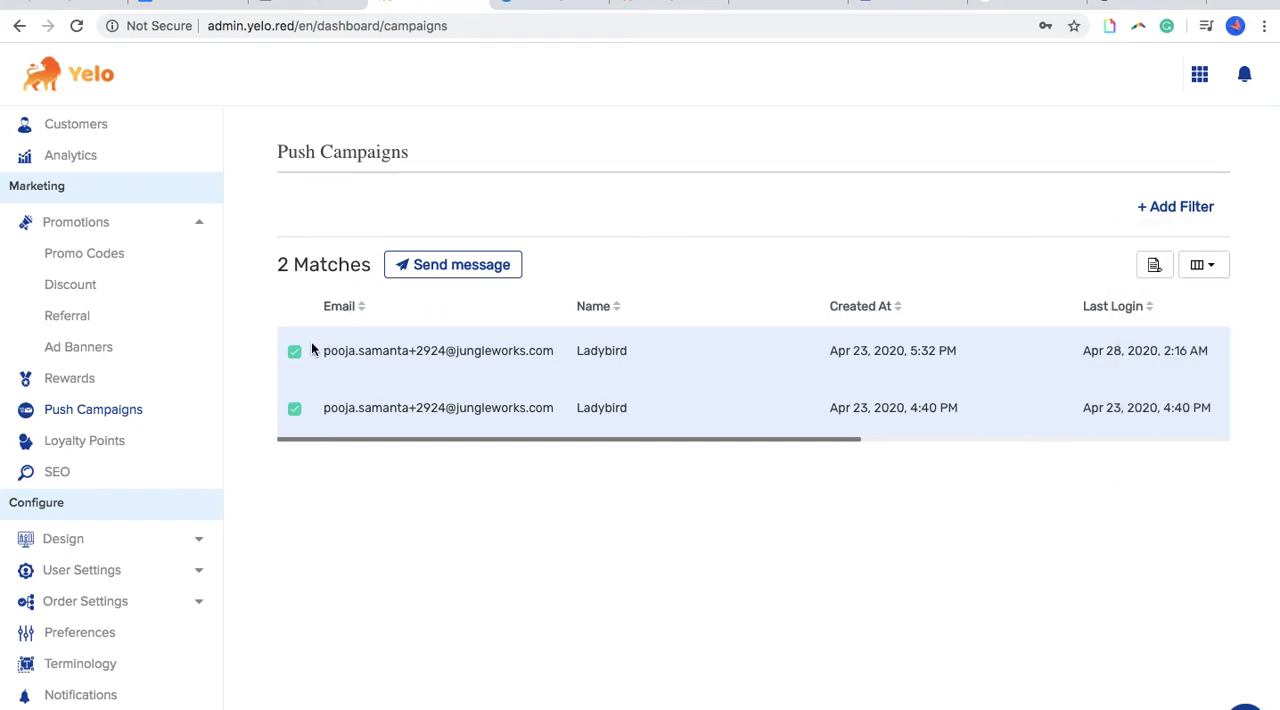
mouse_move(743, 216)
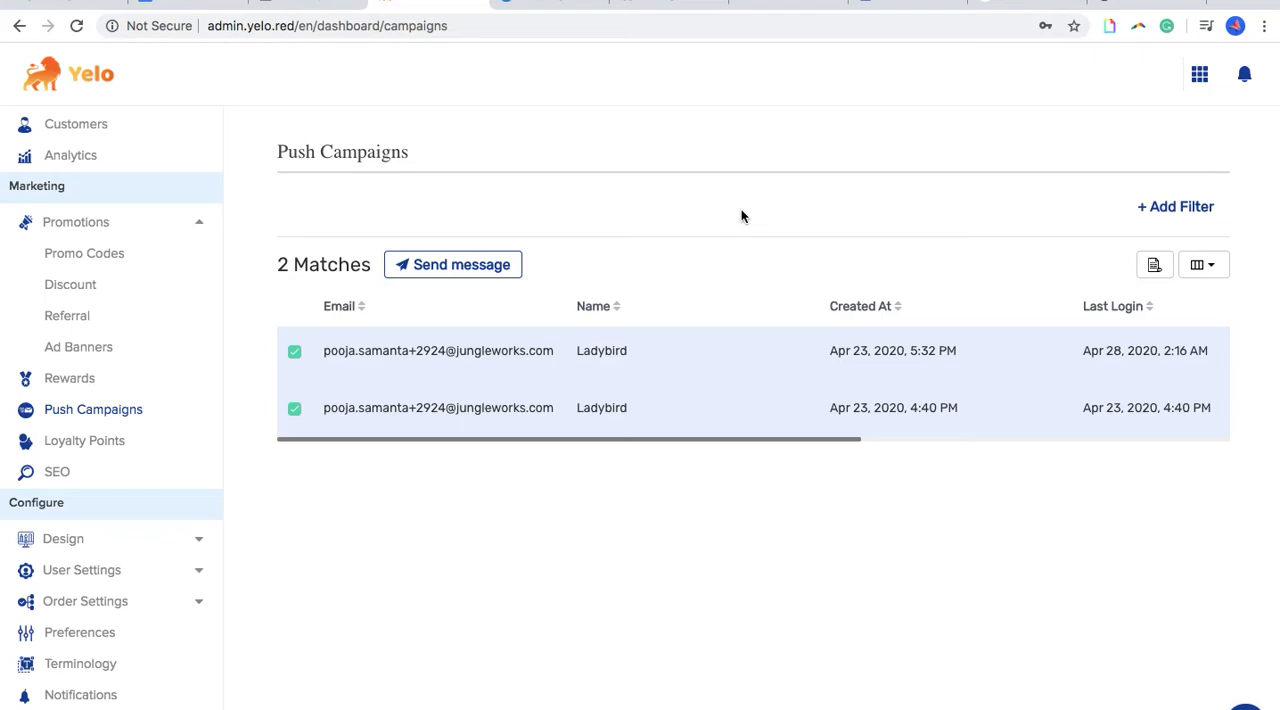
mouse_move(490, 264)
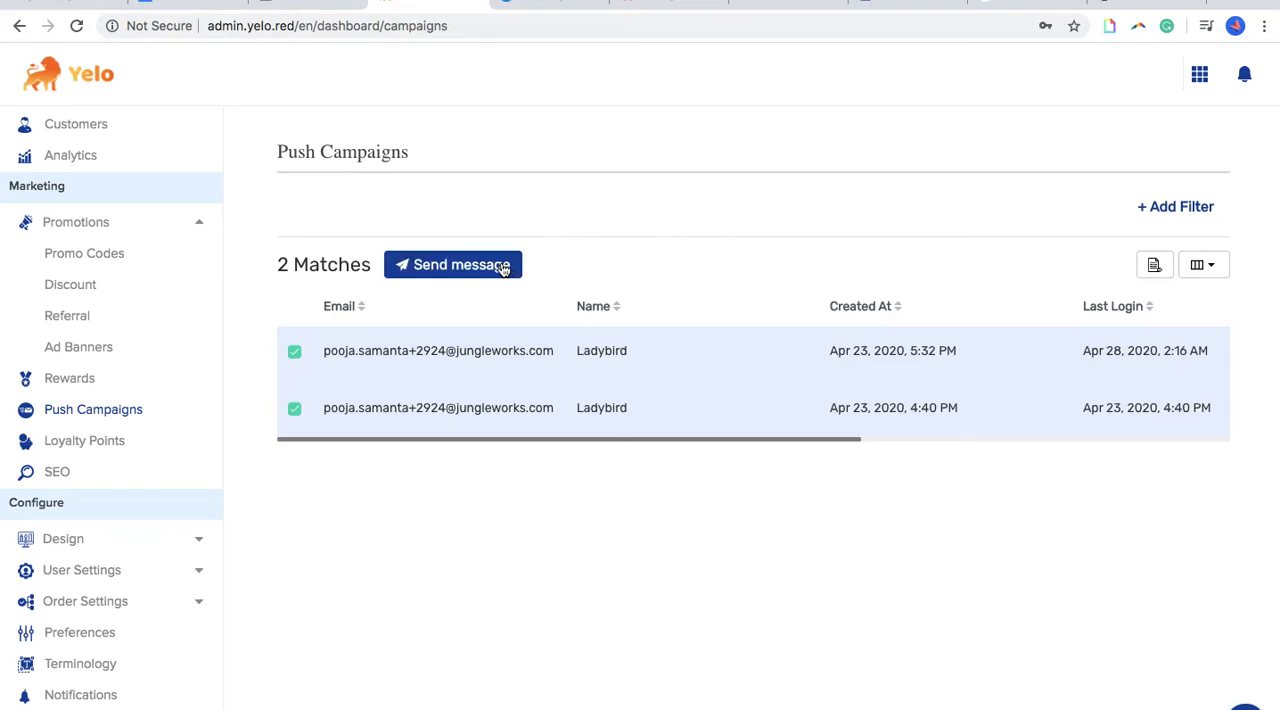
Step: Start a message to the selected customers titled 'END OF SEASON SALE !!'
left_click(453, 264)
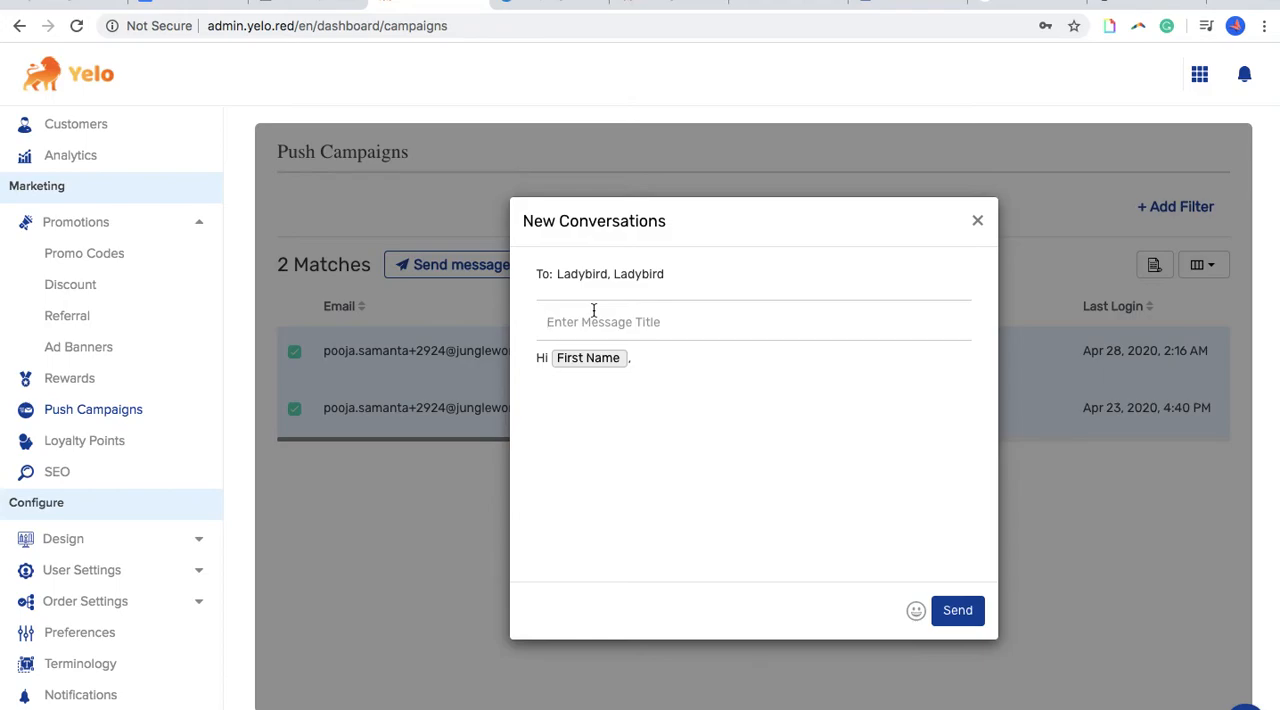
type("END")
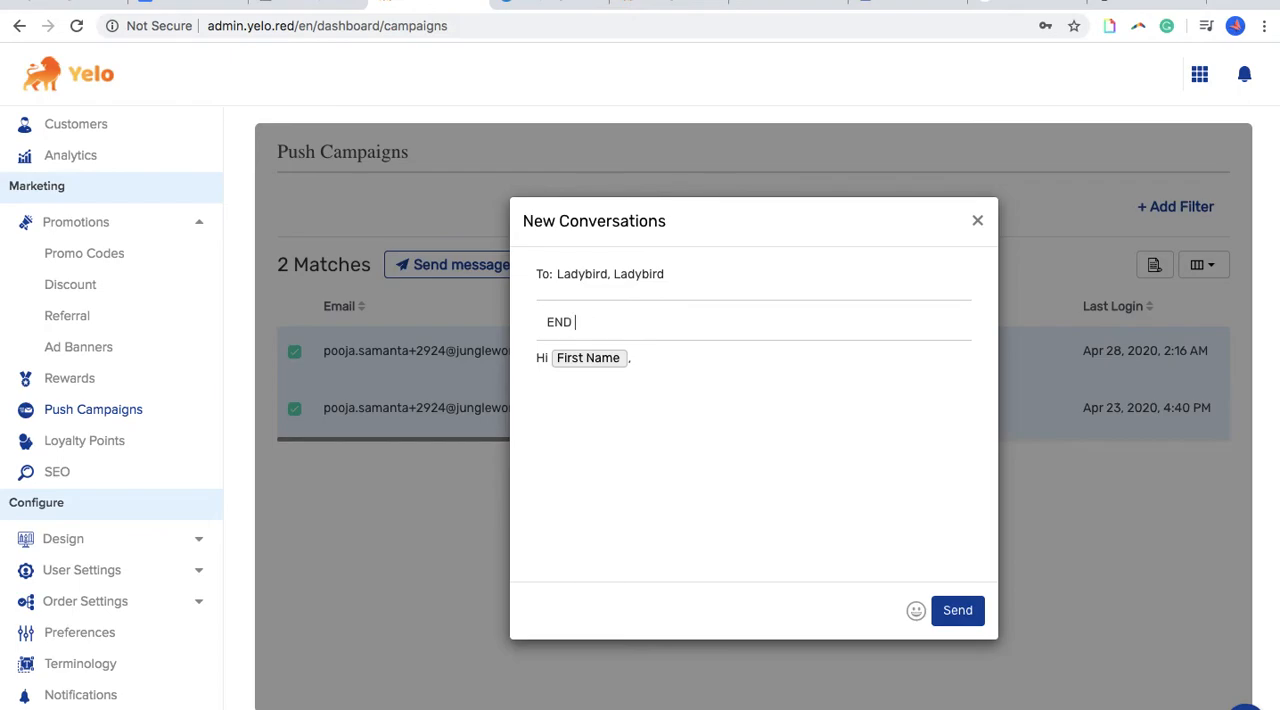
type("of")
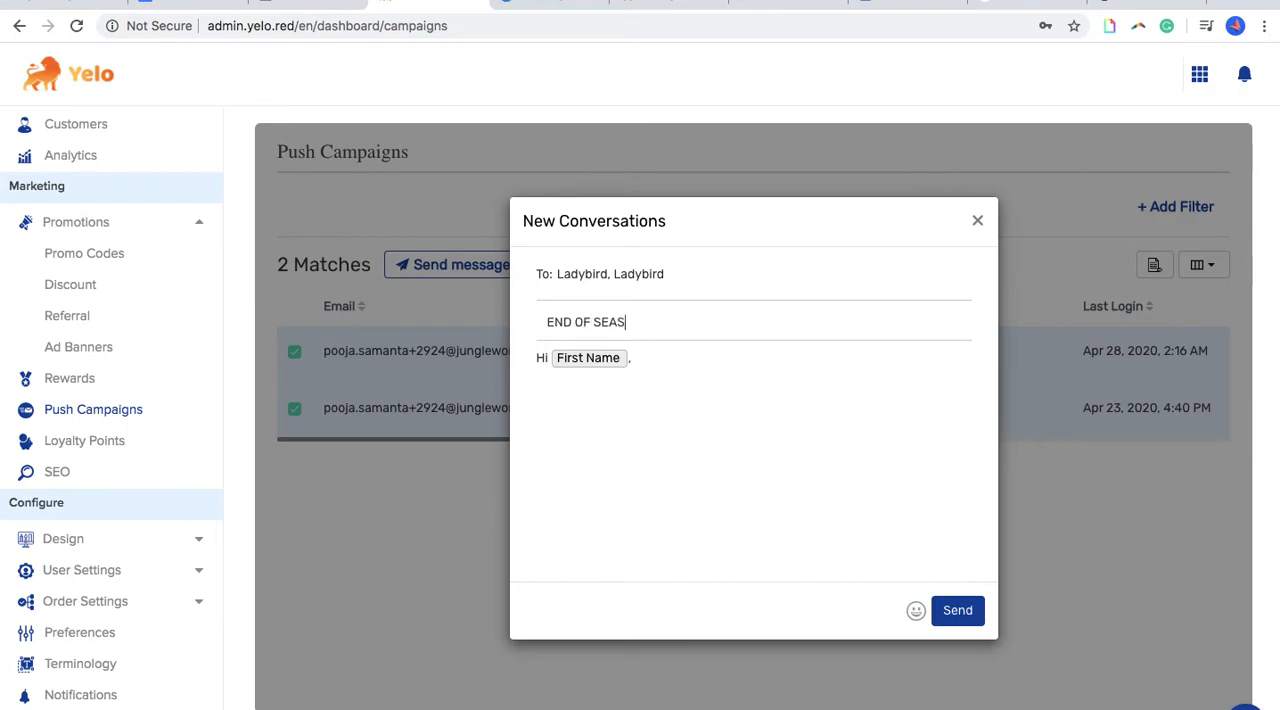
type("ON SALE !!")
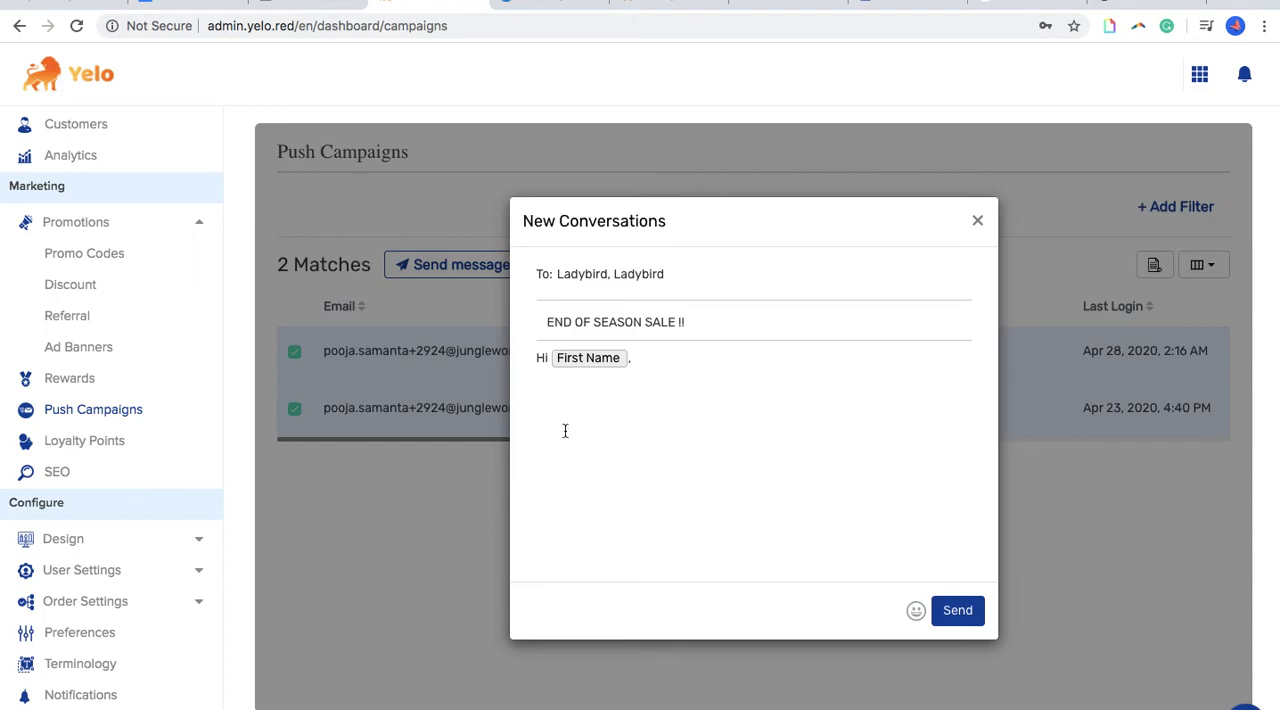
mouse_move(775, 519)
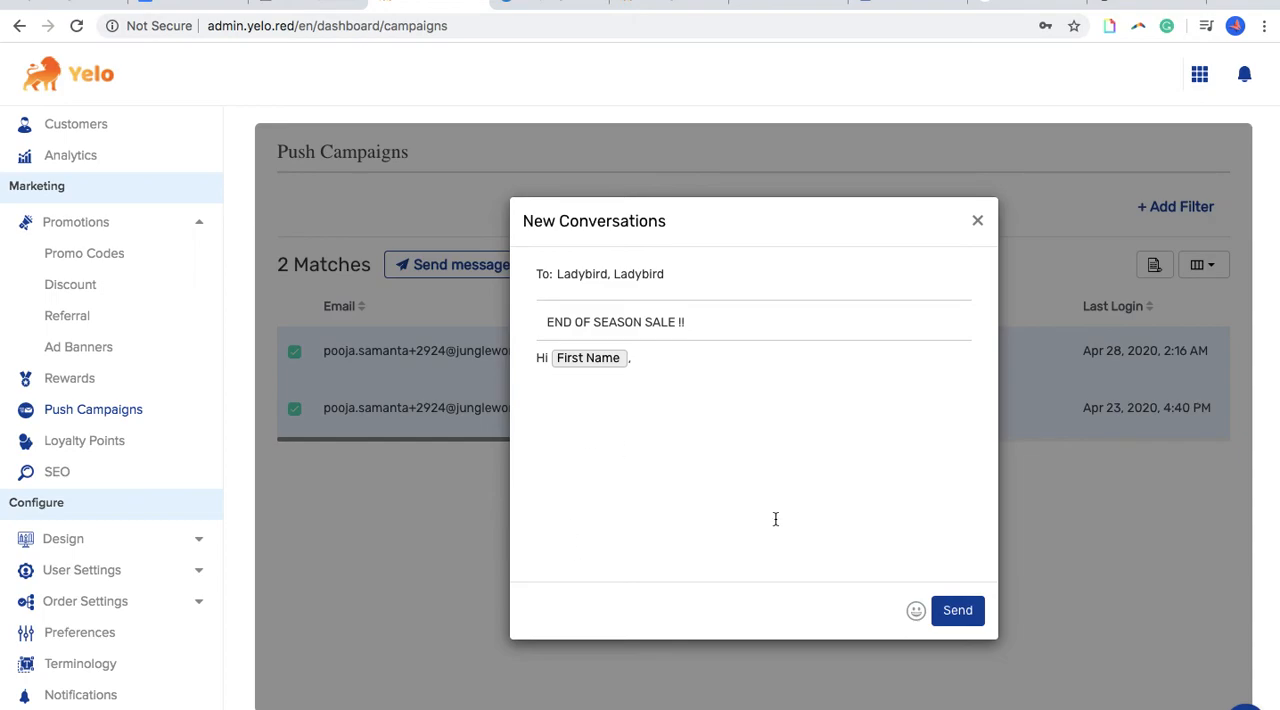
Step: Write 'Hurry up!' followed by heart emojis in the message body
type("Hurry up")
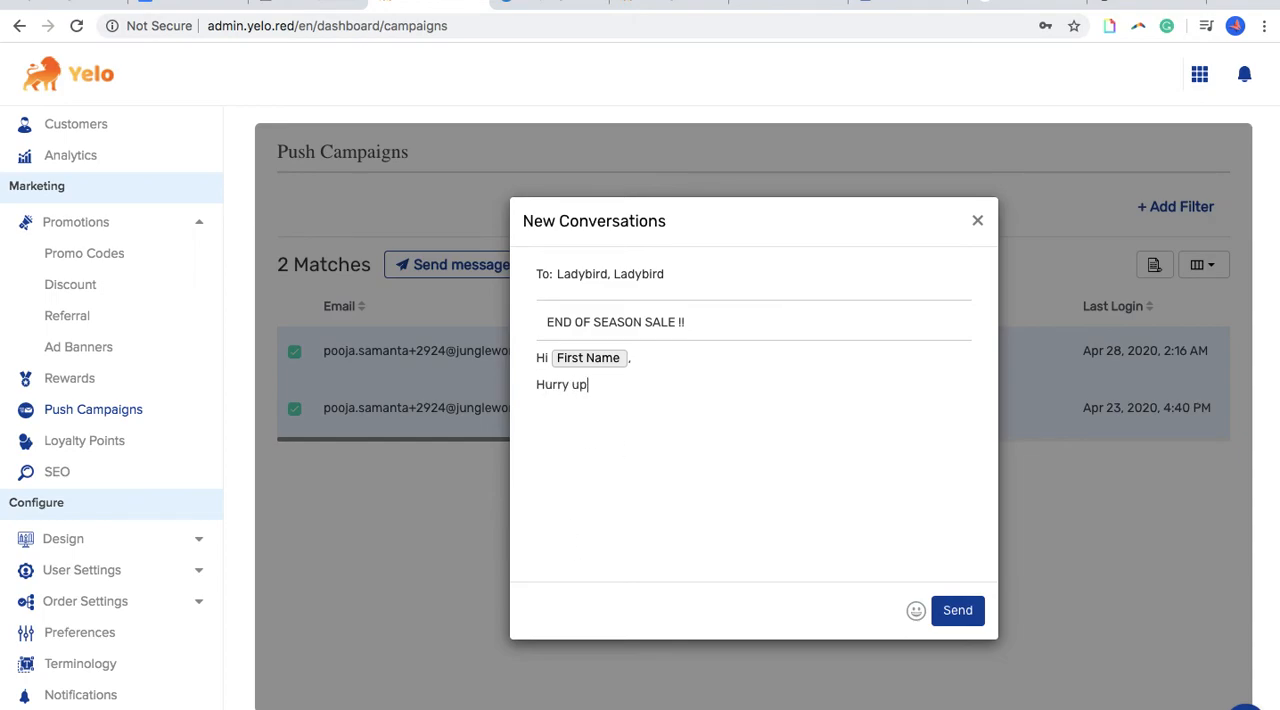
left_click(913, 610)
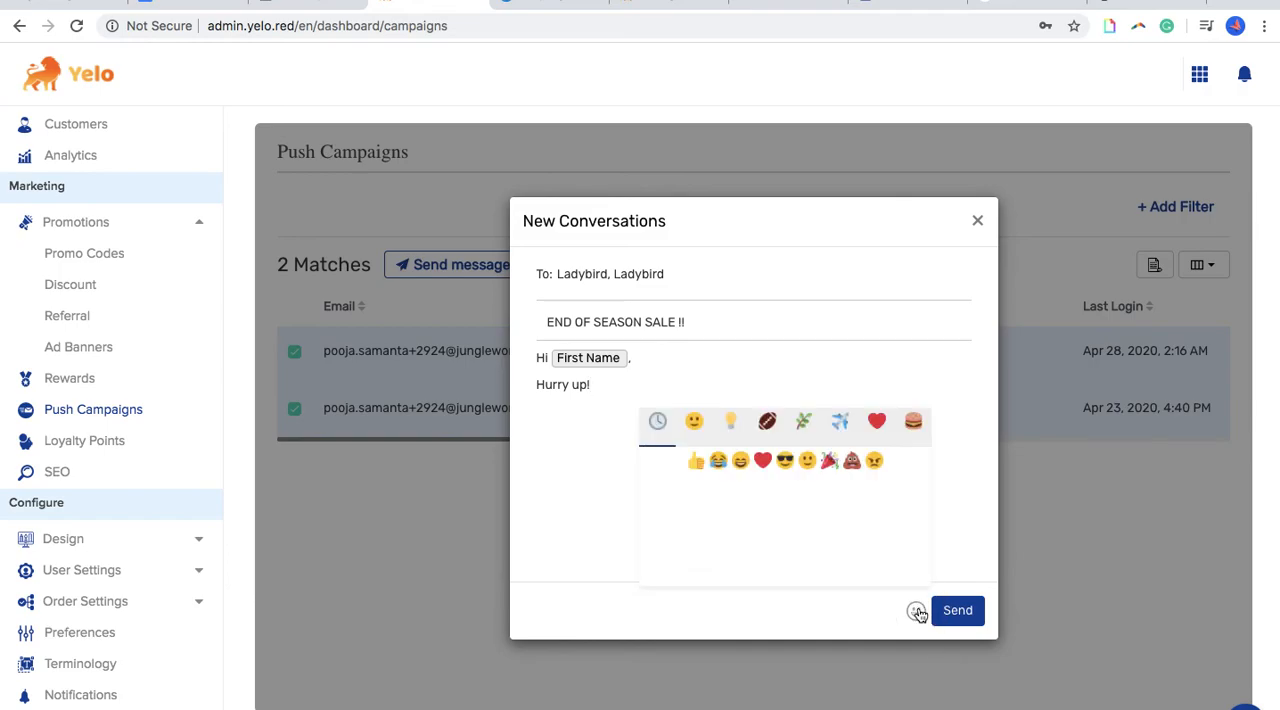
left_click(877, 422)
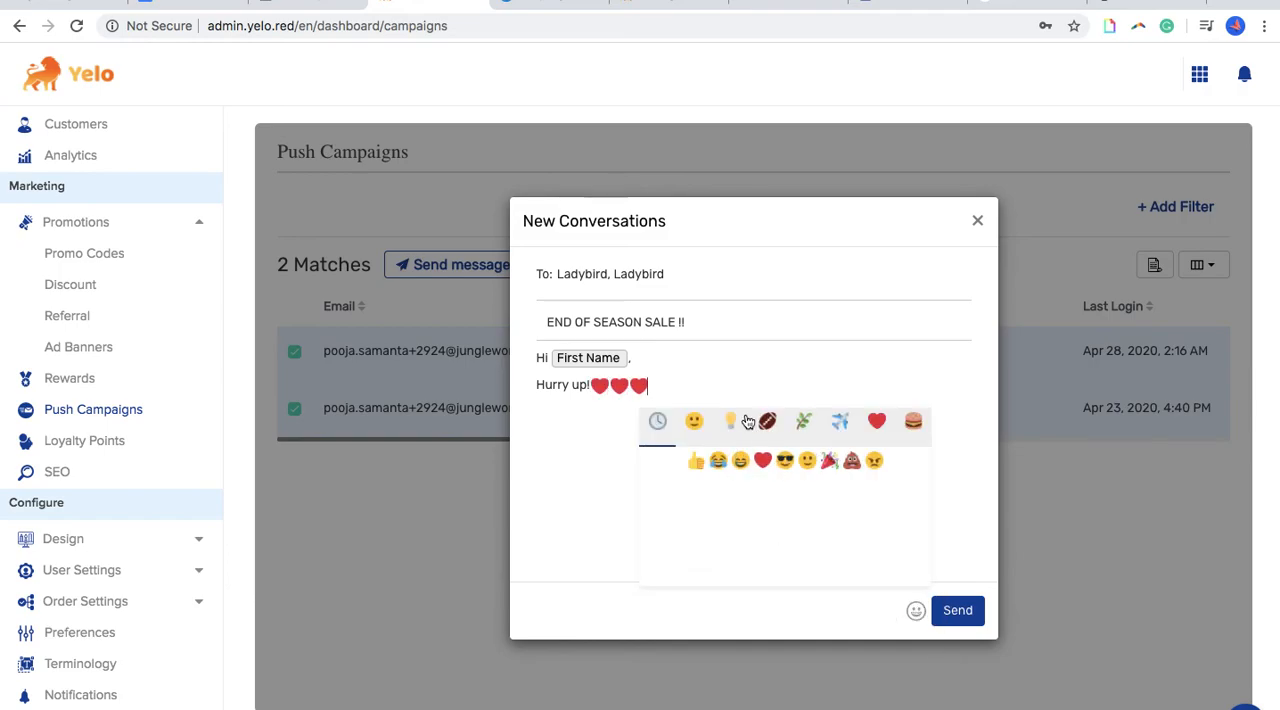
Step: Send the push message and check its notification on the Ladybird store site
left_click(956, 610)
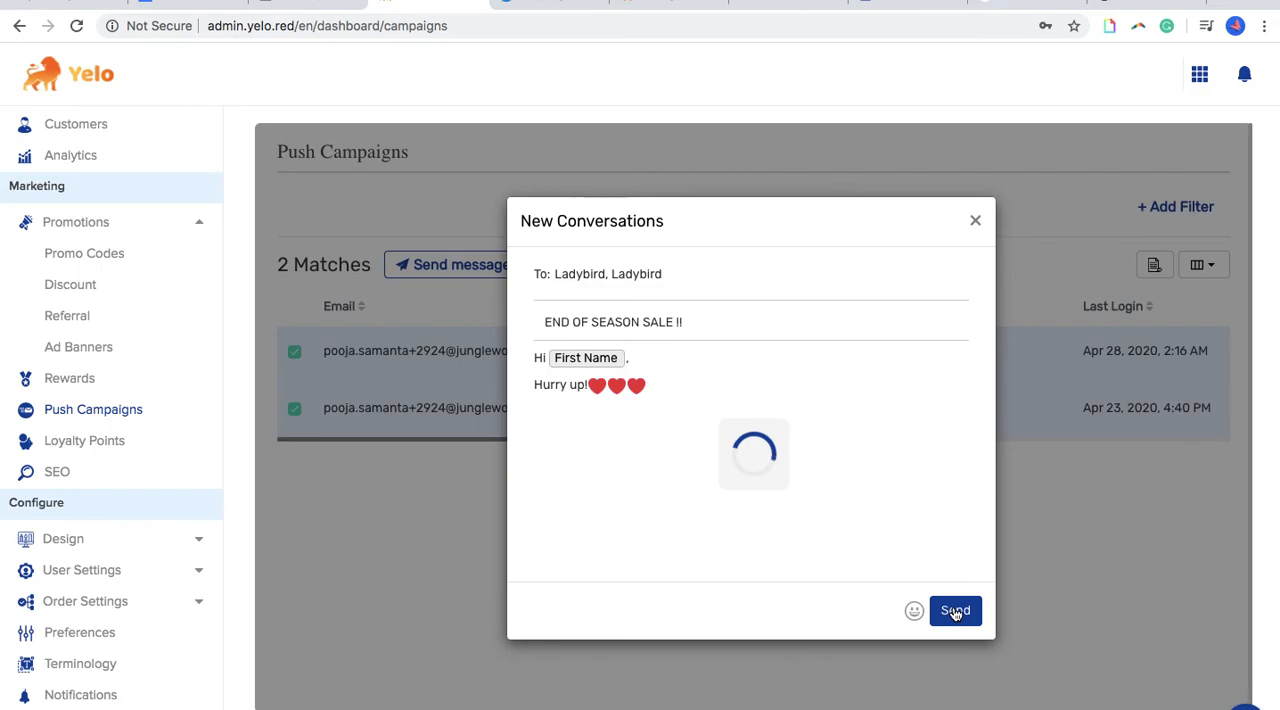
left_click(955, 611)
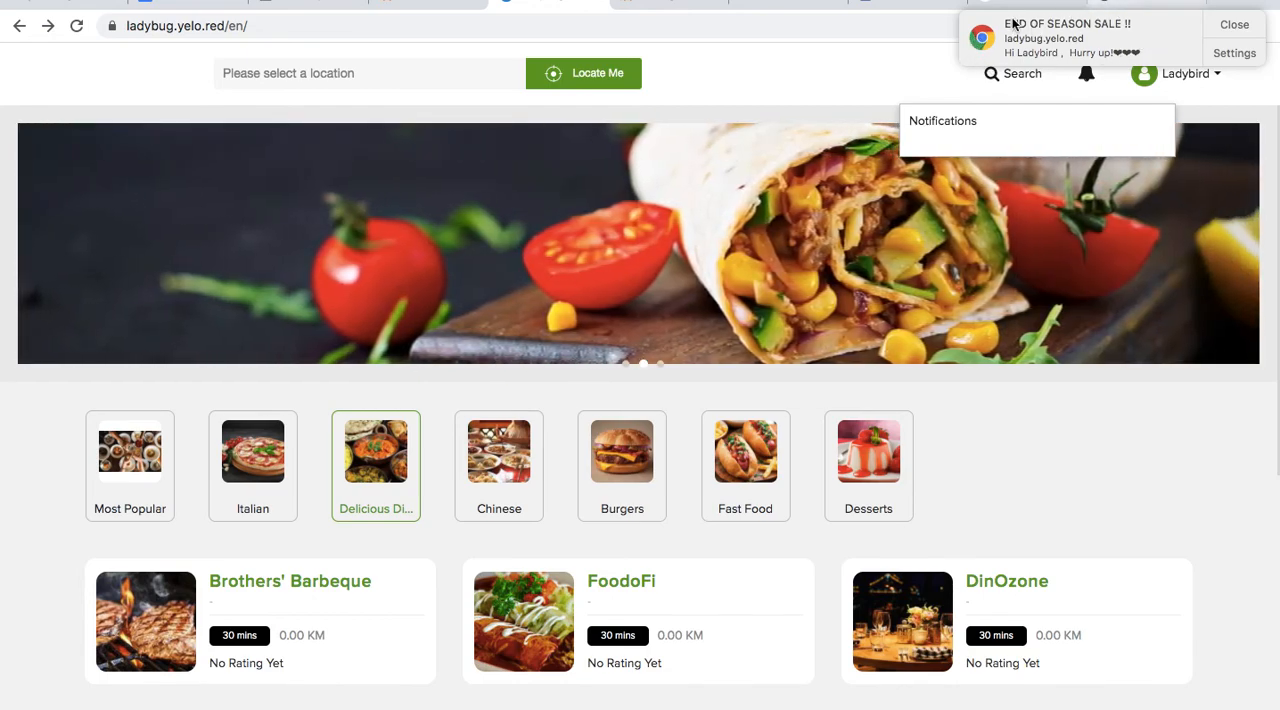
left_click(1233, 24)
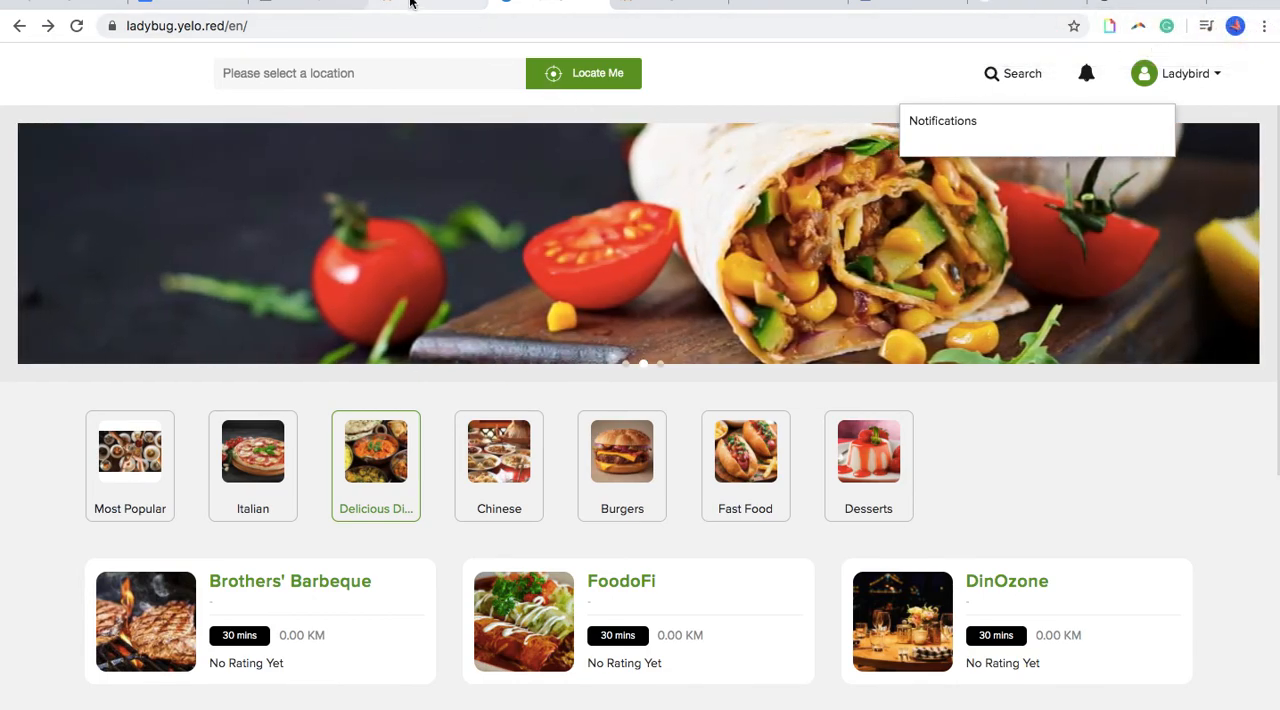